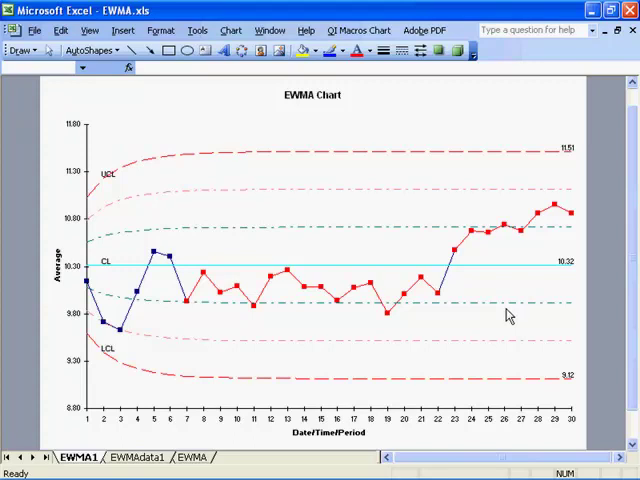
mouse_move(170, 390)
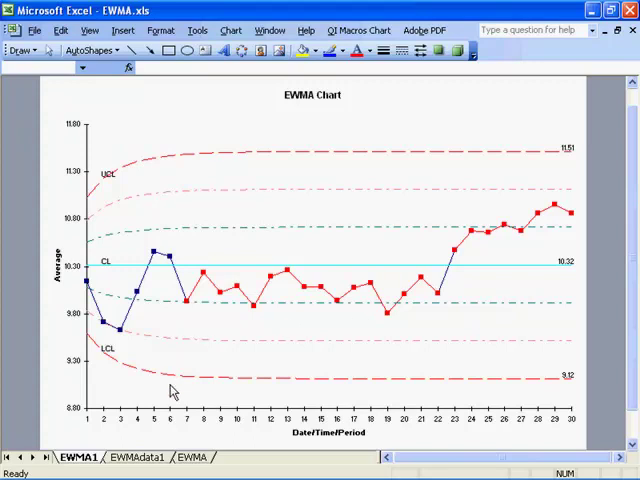
Step: Run the QI Macros EWMA Chart on column A of the EWMA data sheet
click(192, 457)
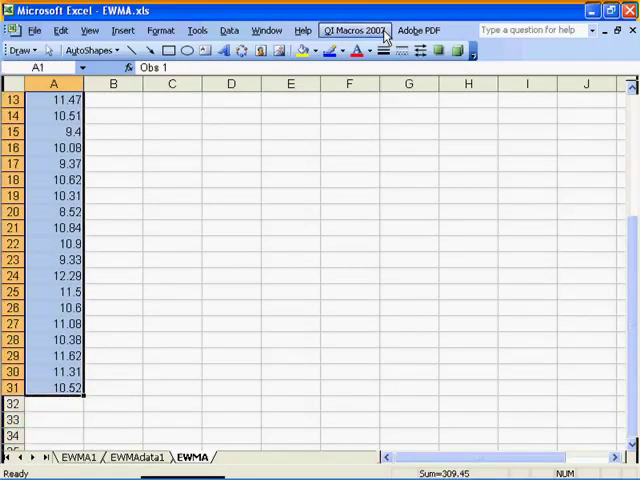
click(353, 29)
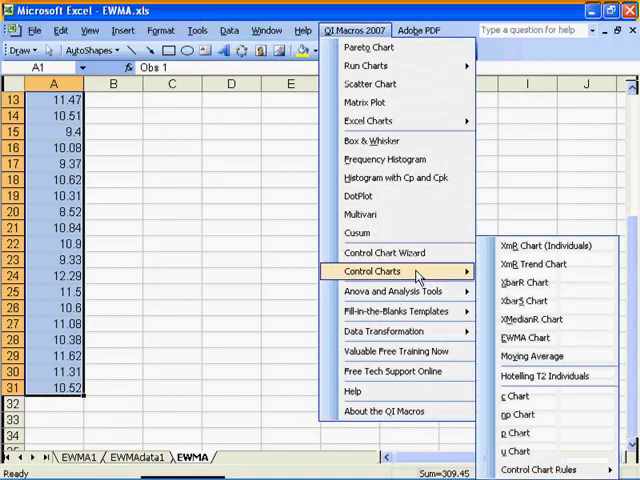
mouse_move(525, 337)
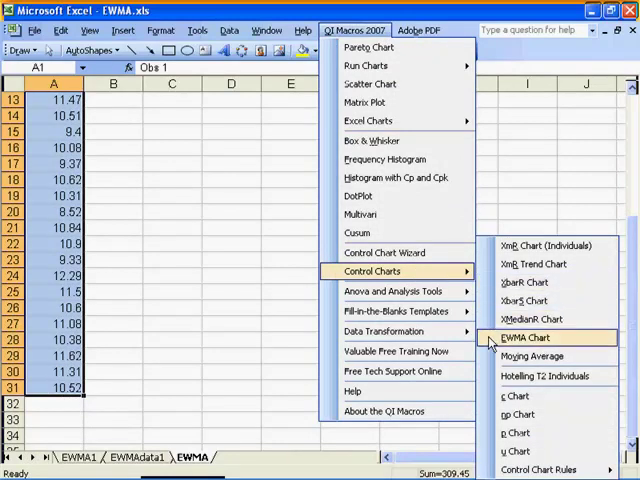
click(525, 337)
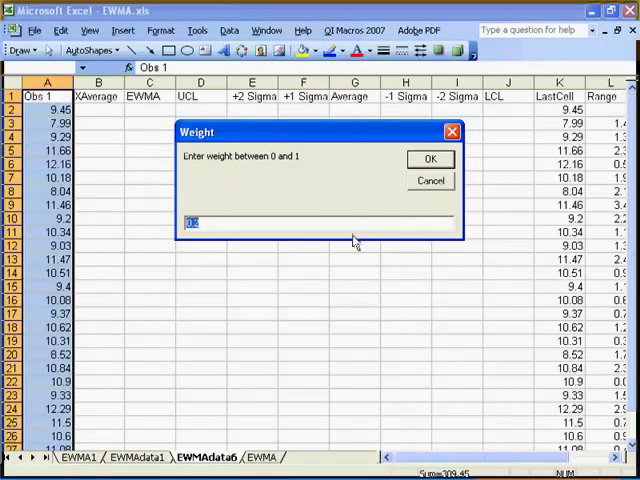
mouse_move(350, 225)
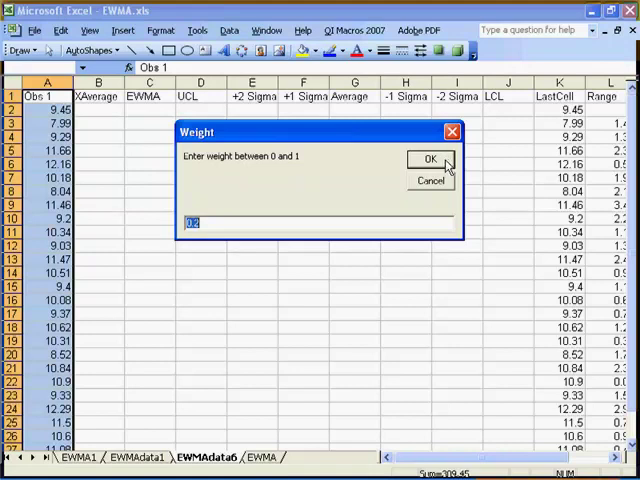
Step: Accept weight 0.2, title 'EWMA Chart' and x-axis 'Date/Time/Period' to build the chart
click(430, 158)
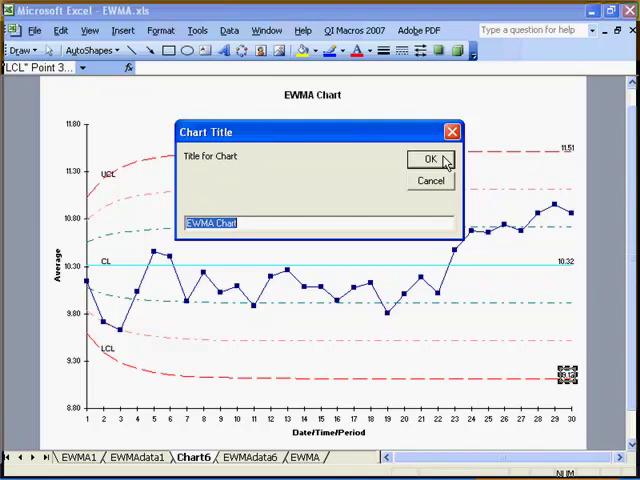
click(430, 159)
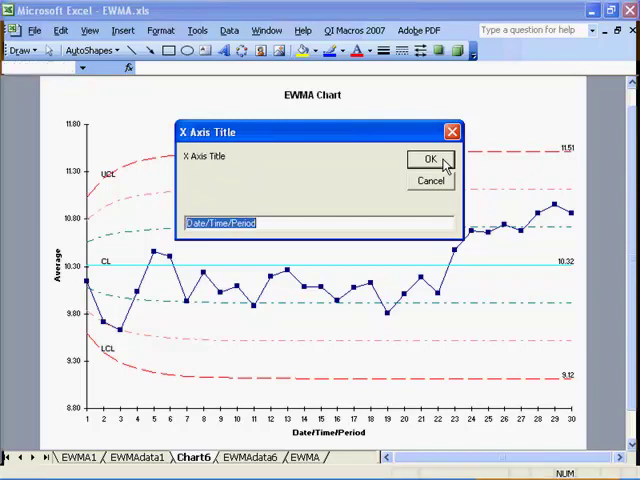
click(429, 160)
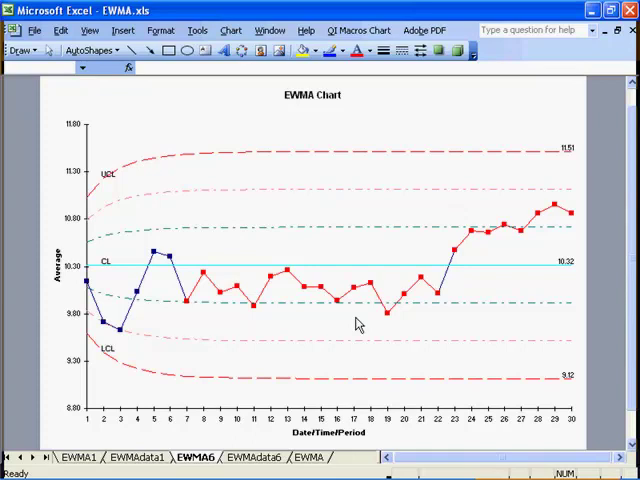
mouse_move(191, 313)
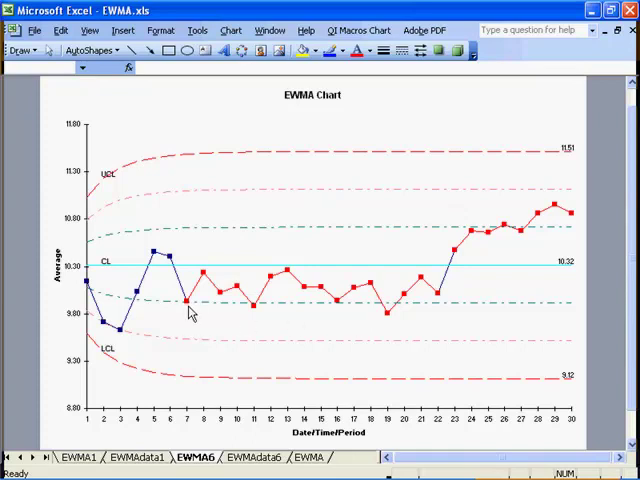